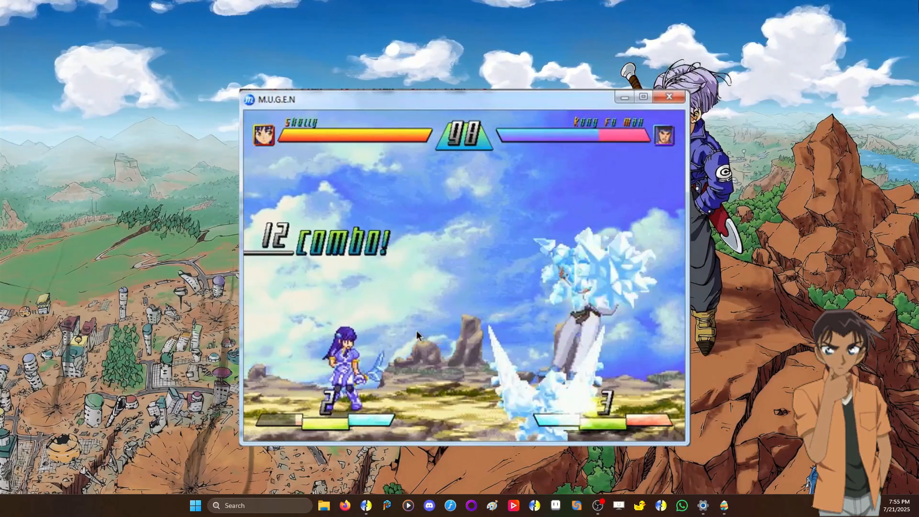
Step: Close the running M.U.G.E.N match to return to the Freeza project
left_click(669, 97)
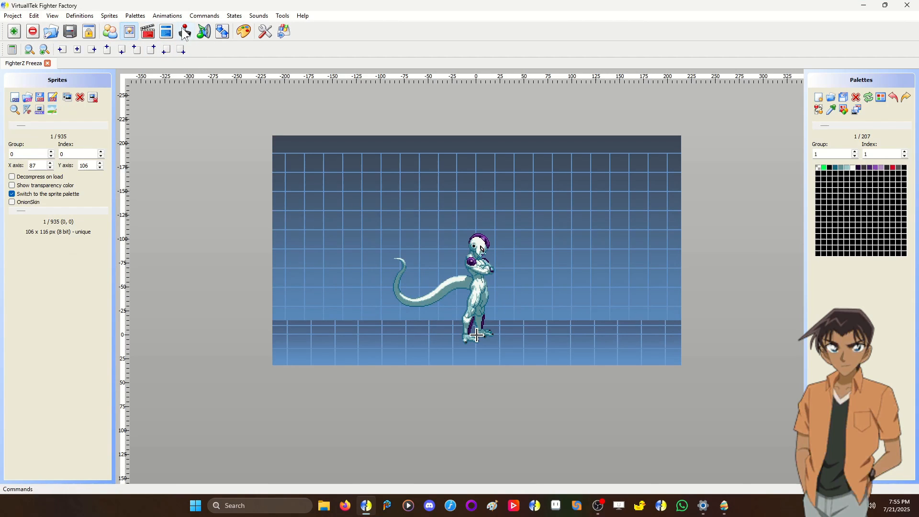
Step: Open Freeza's 800 VANISH state code and inspect the HitDef and Statedef 801's y velocity 10
left_click(167, 31)
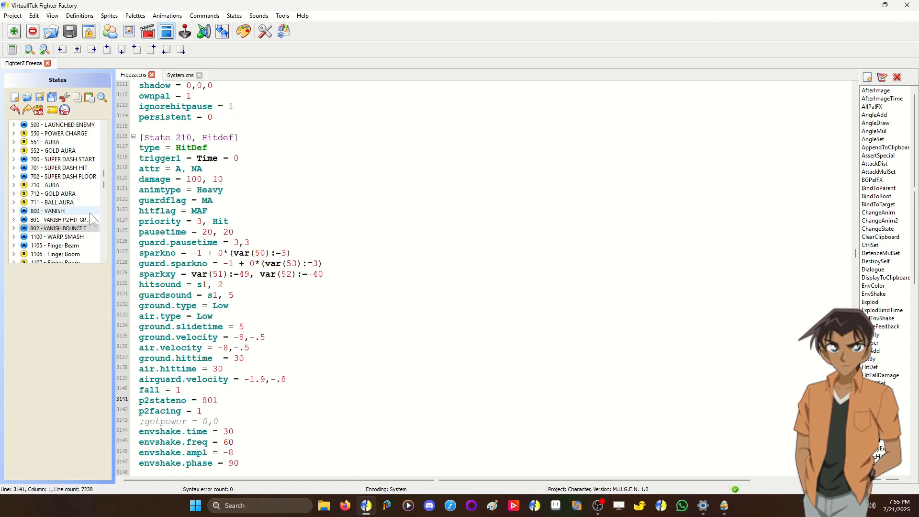
left_click(49, 211)
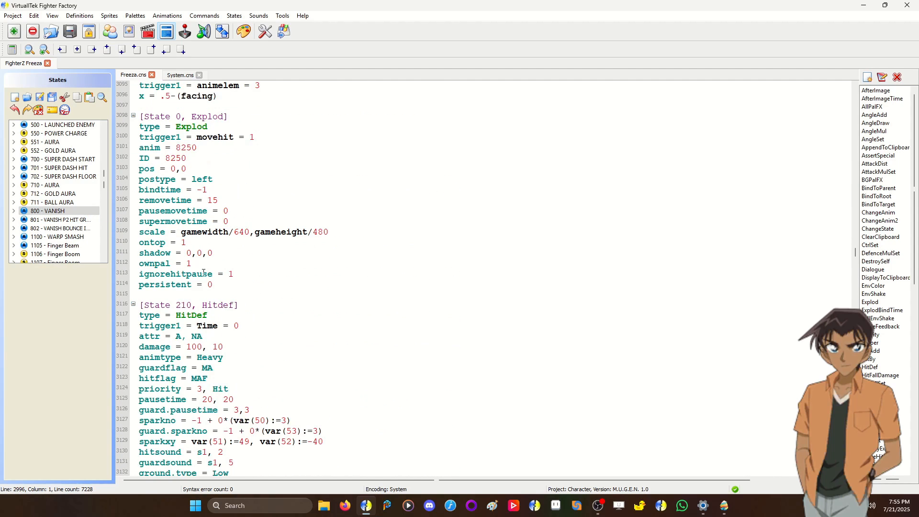
scroll("down", 3)
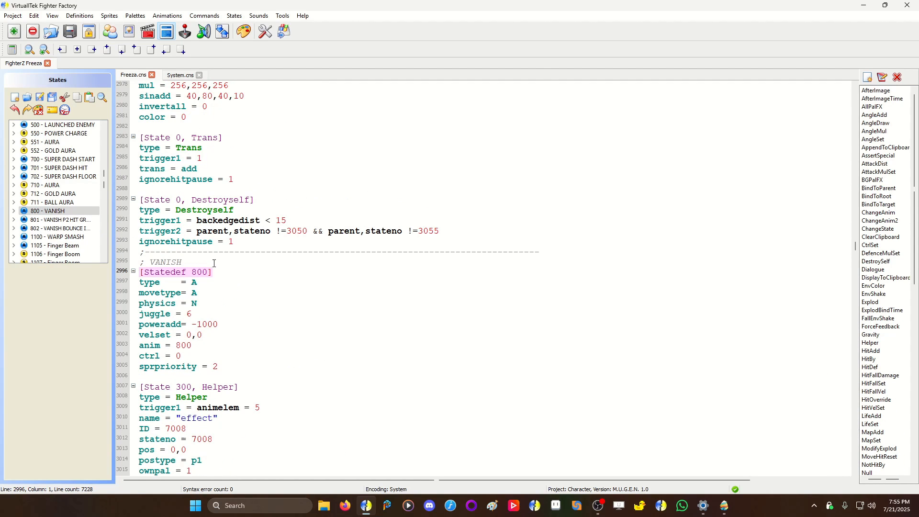
scroll("down", 3)
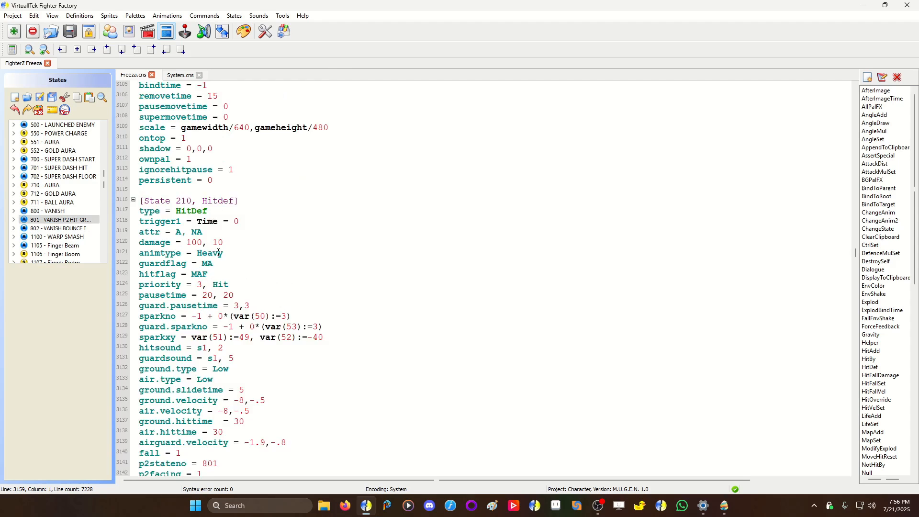
scroll("down", 3)
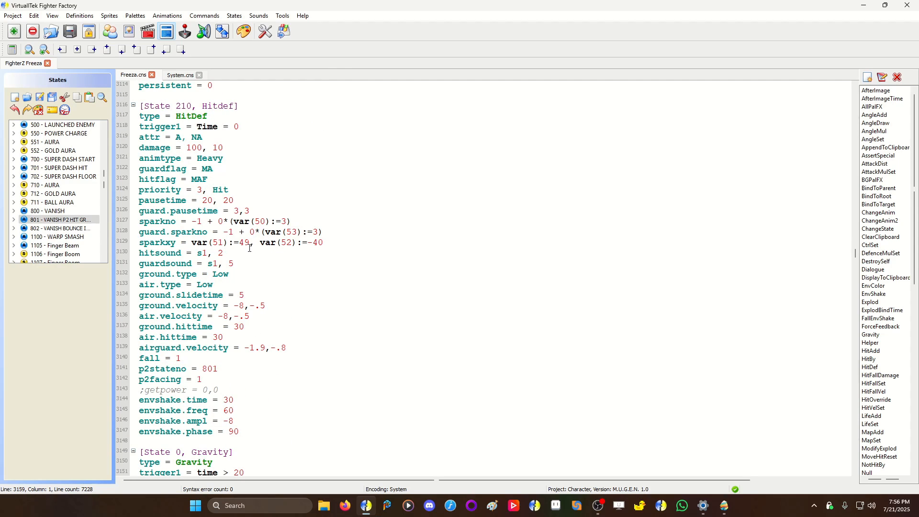
scroll("down", 3)
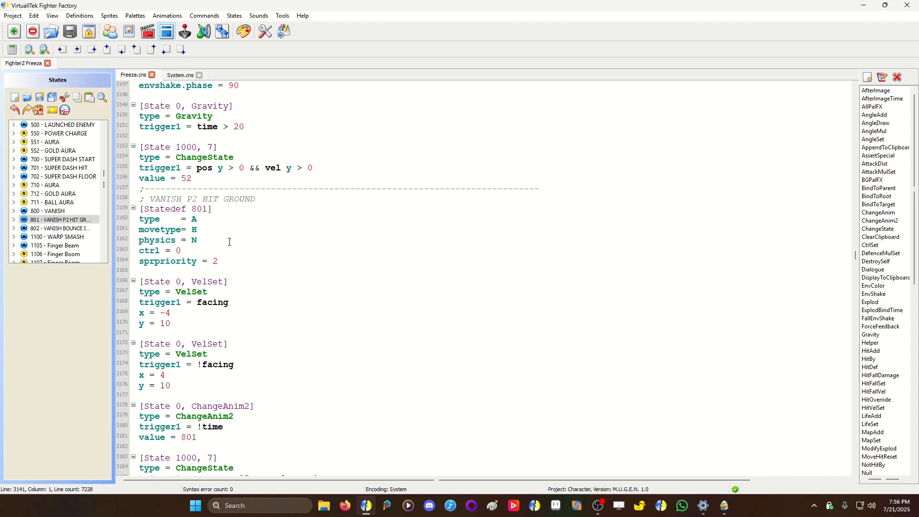
scroll("down", 3)
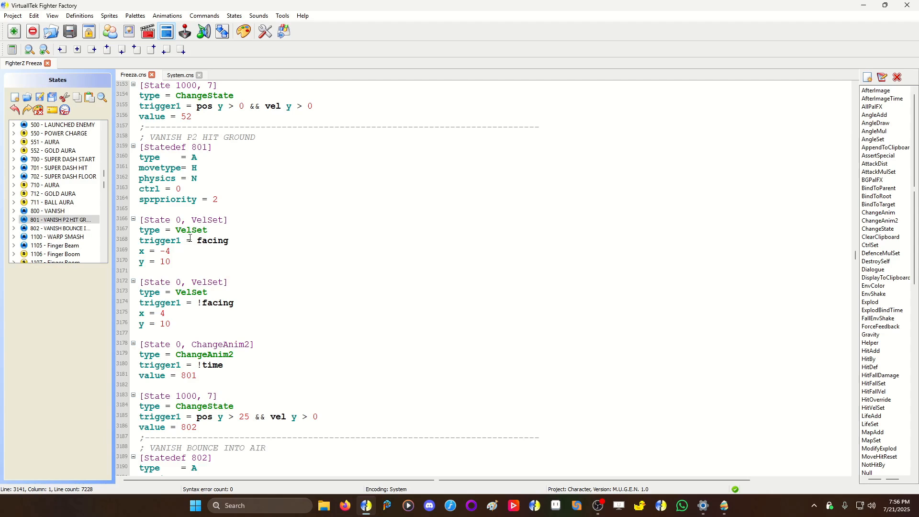
mouse_move(227, 250)
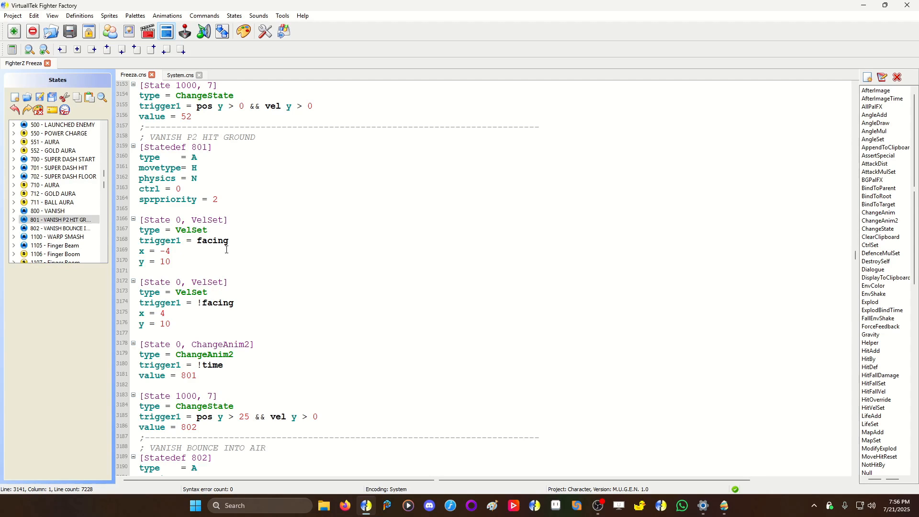
double_click(164, 324)
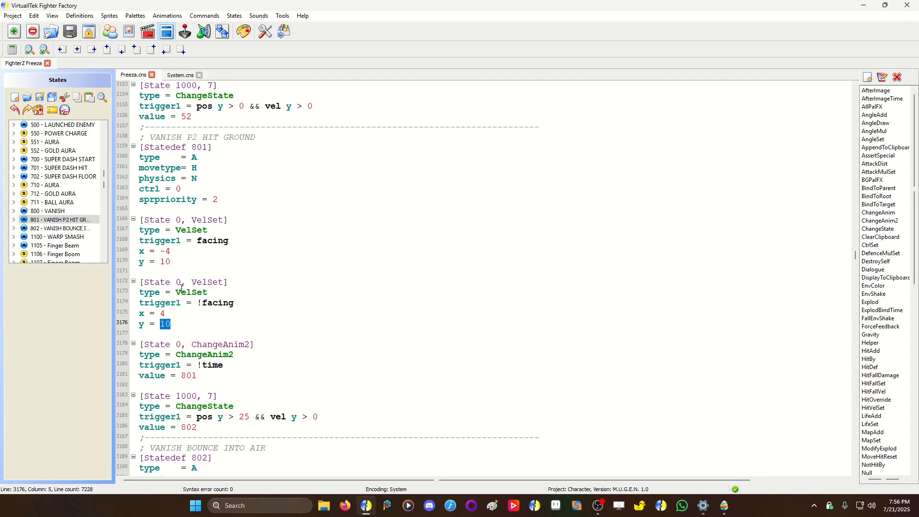
scroll("down", 3)
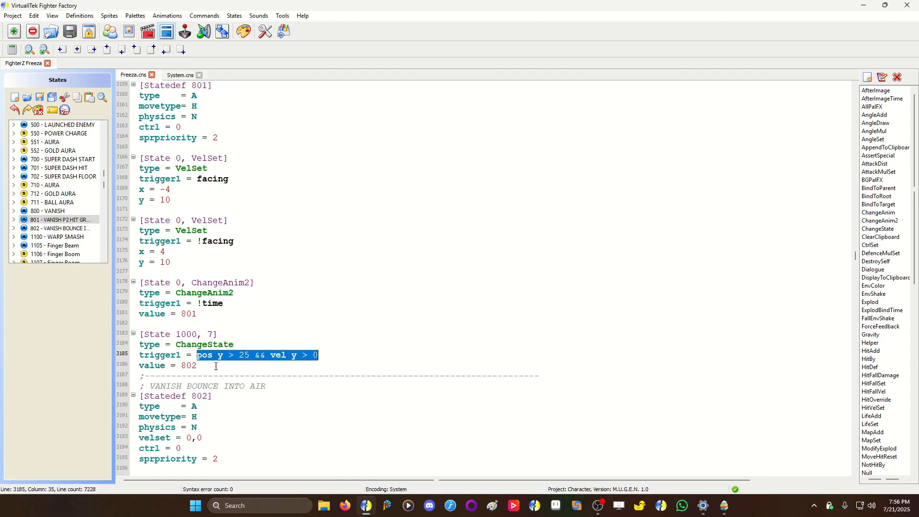
Step: Inspect Statedef 802's animelem = 2 trigger and its SelfState controller
scroll("down", 3)
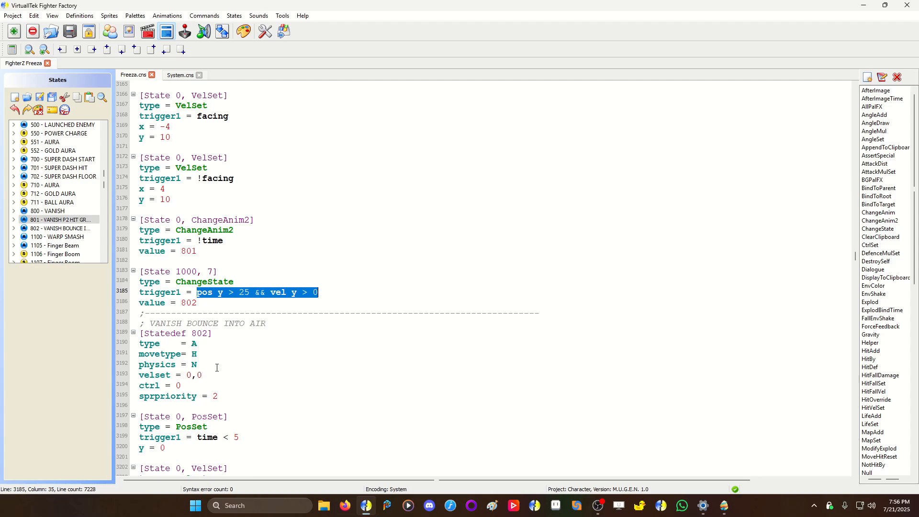
scroll("down", 3)
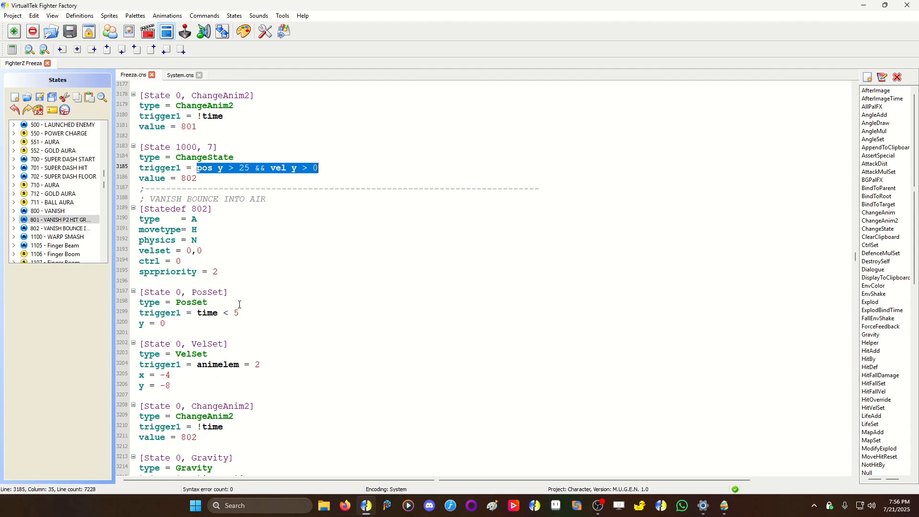
mouse_move(293, 337)
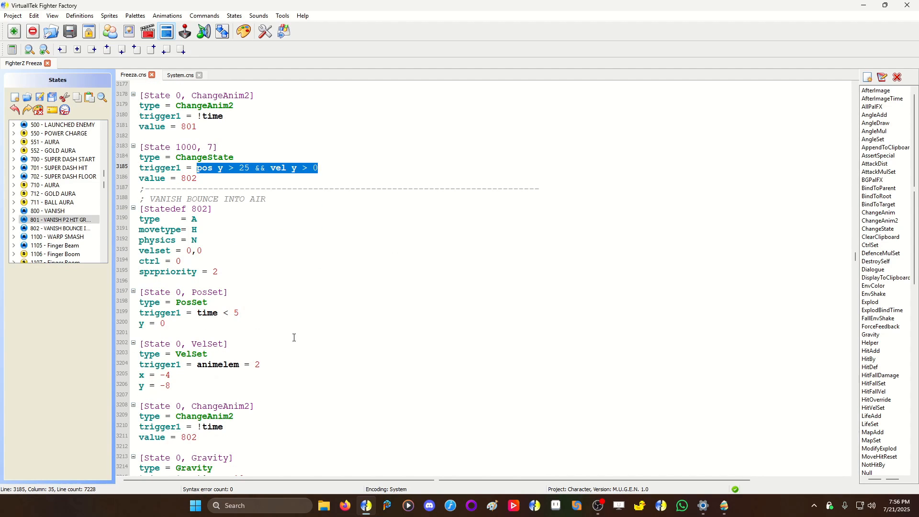
double_click(217, 312)
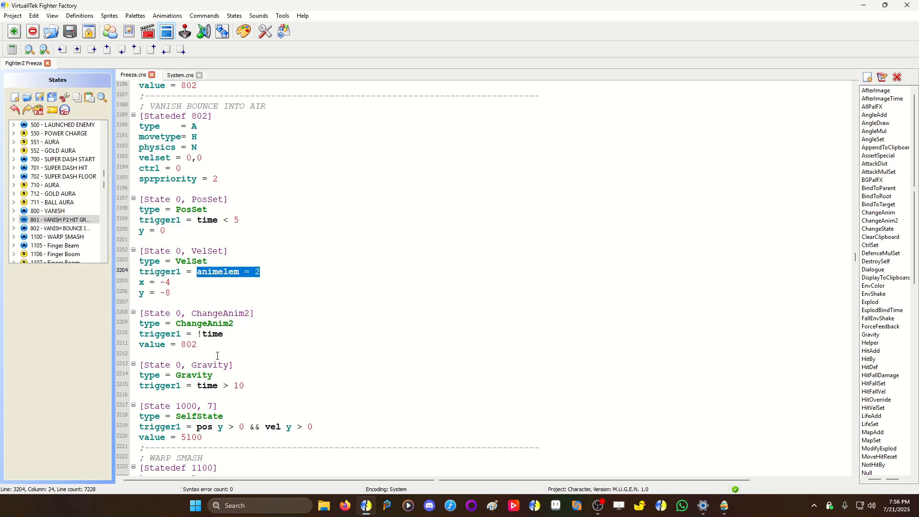
mouse_move(251, 376)
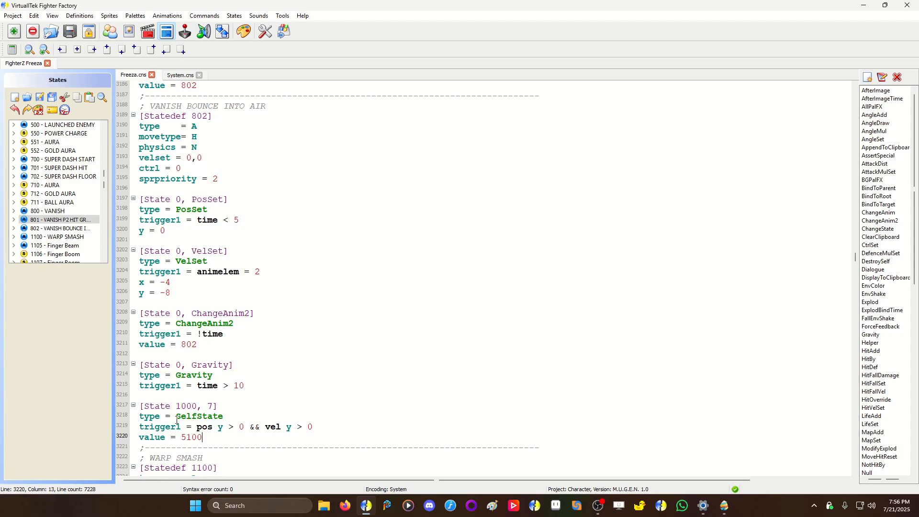
double_click(199, 416)
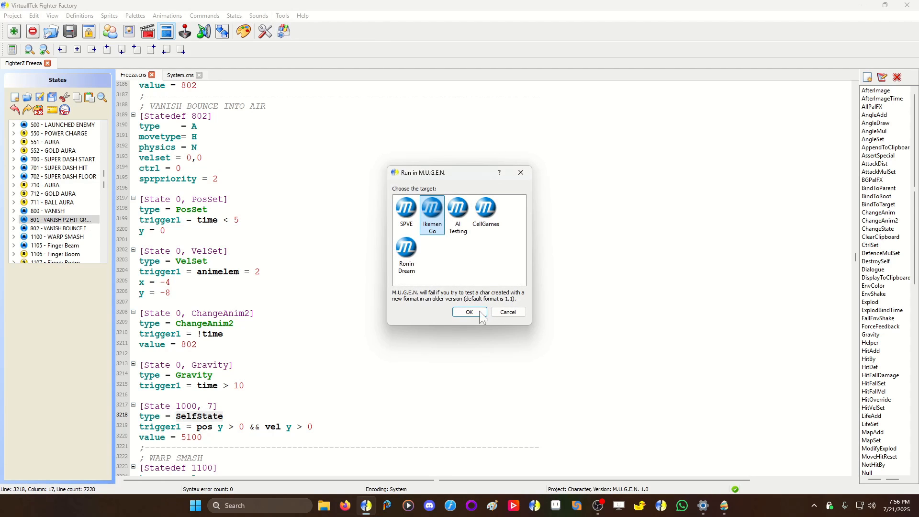
Step: Launch the Freeza character test in Ikemen GO to watch states 801 and 802
left_click(468, 312)
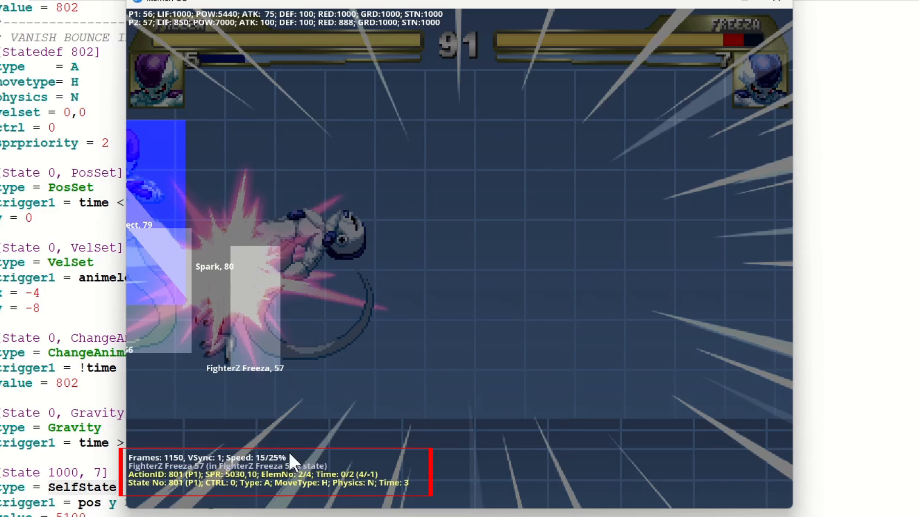
mouse_move(598, 463)
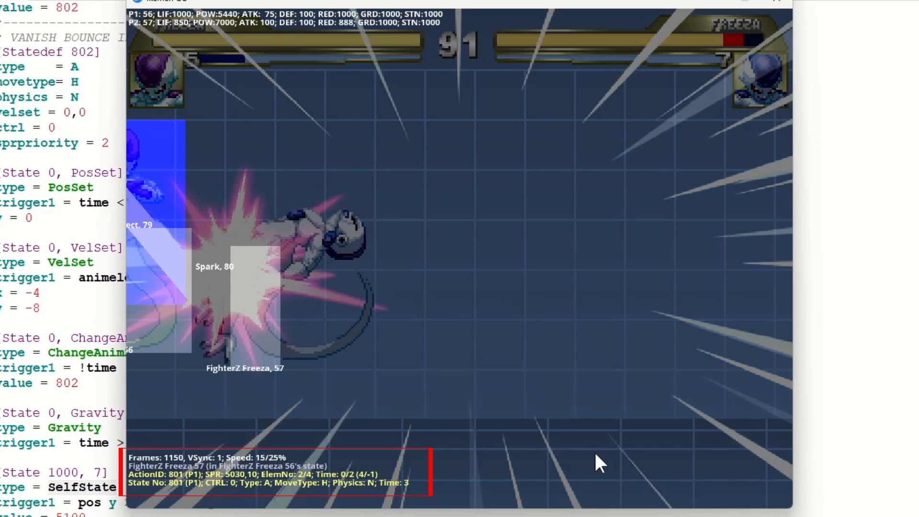
mouse_move(280, 295)
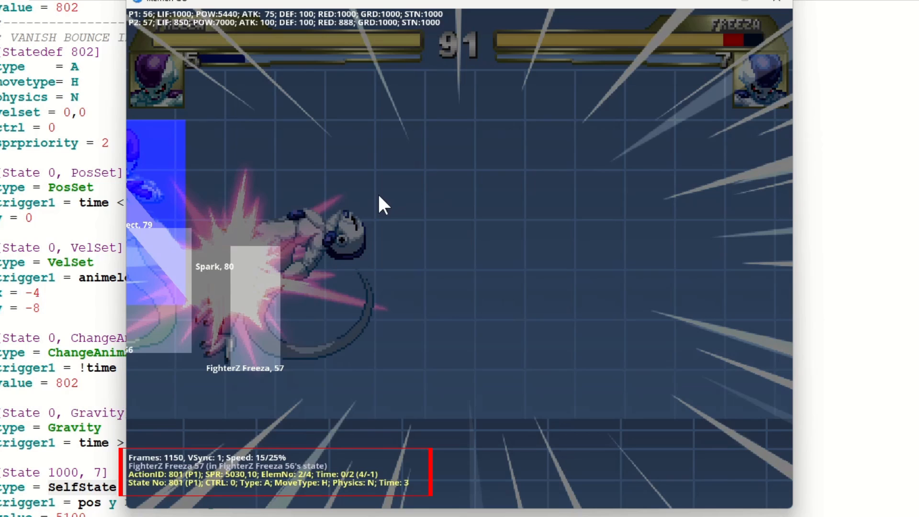
mouse_move(284, 469)
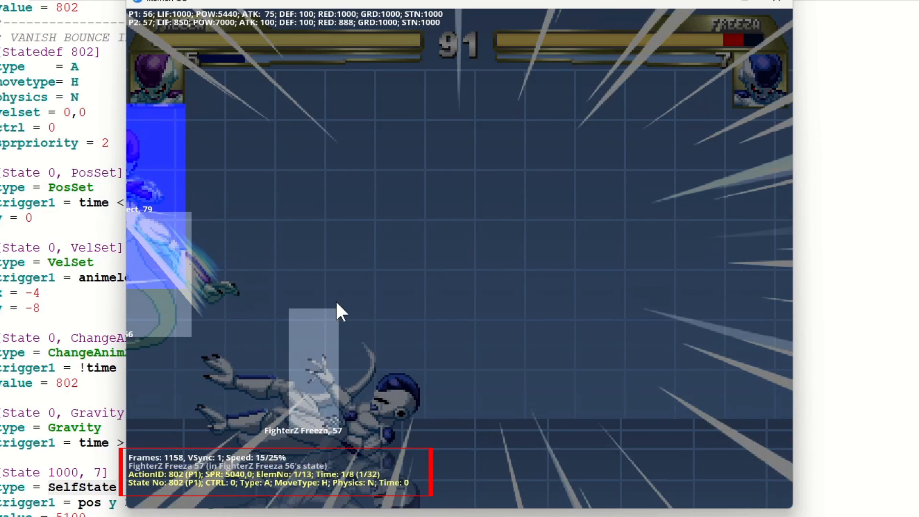
mouse_move(320, 443)
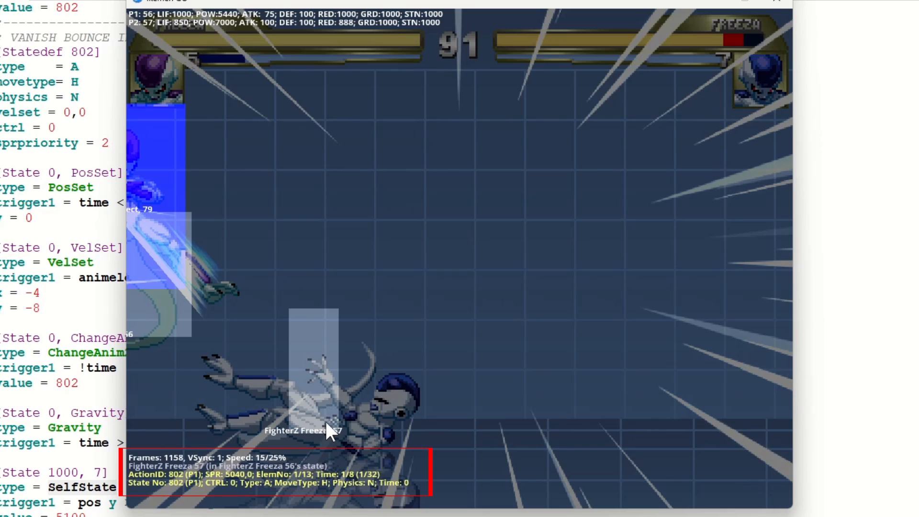
mouse_move(801, 244)
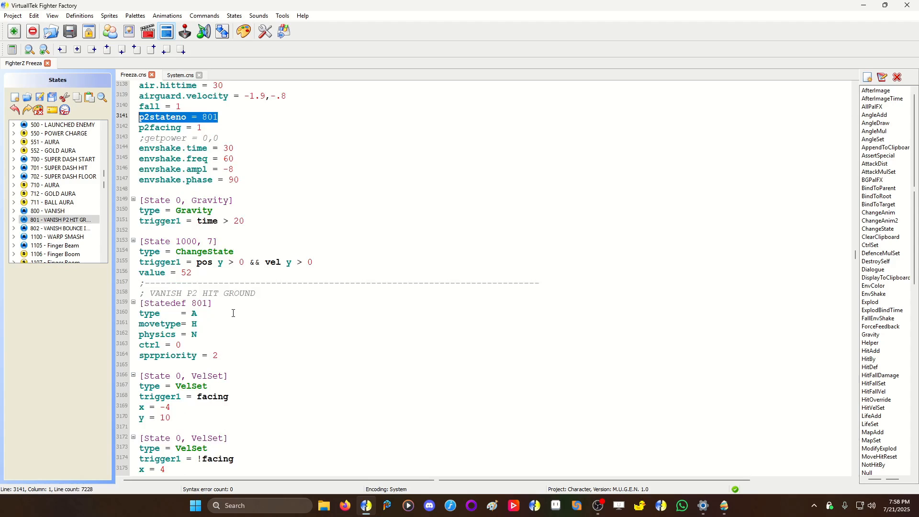
Step: Check state 801's ChangeAnim2 value = 801, then open animation 801
scroll("down", 3)
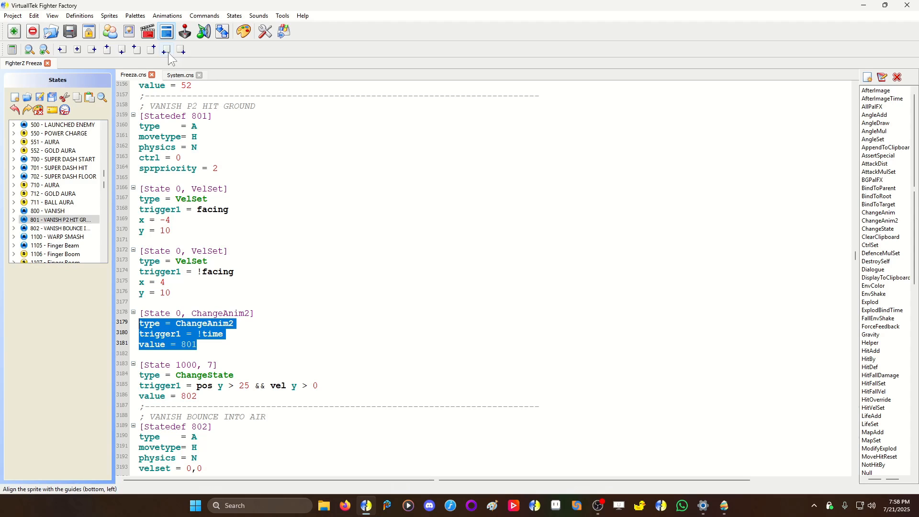
left_click(147, 31)
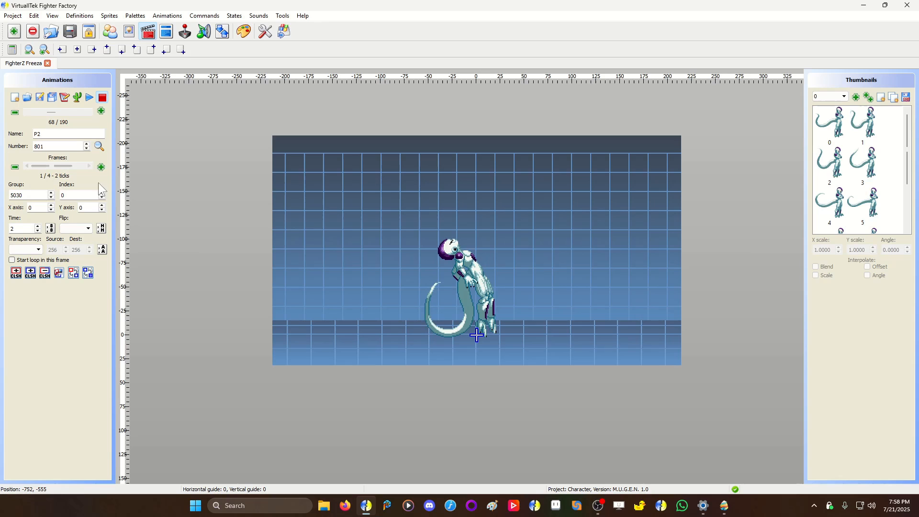
Step: Step through animation 801's frames, then play and stop animation 802, P2 Bounce Off Ground
left_click(91, 167)
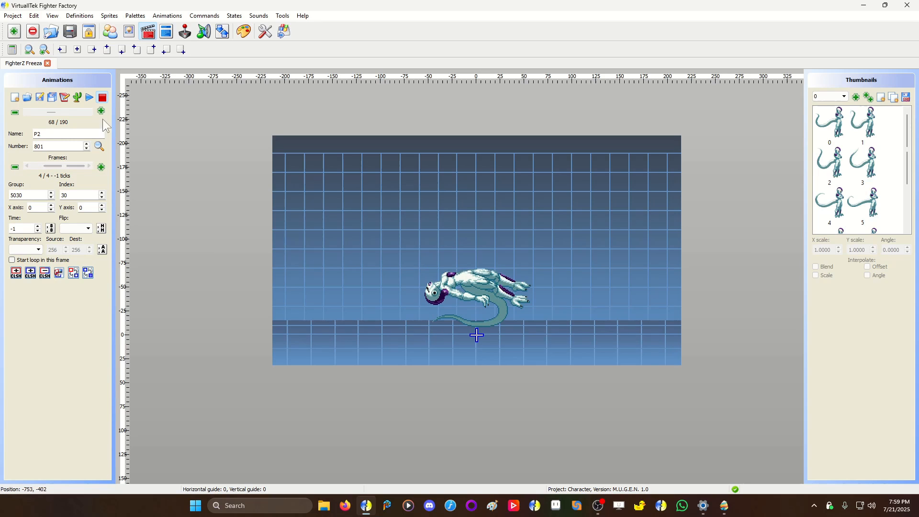
left_click(100, 111)
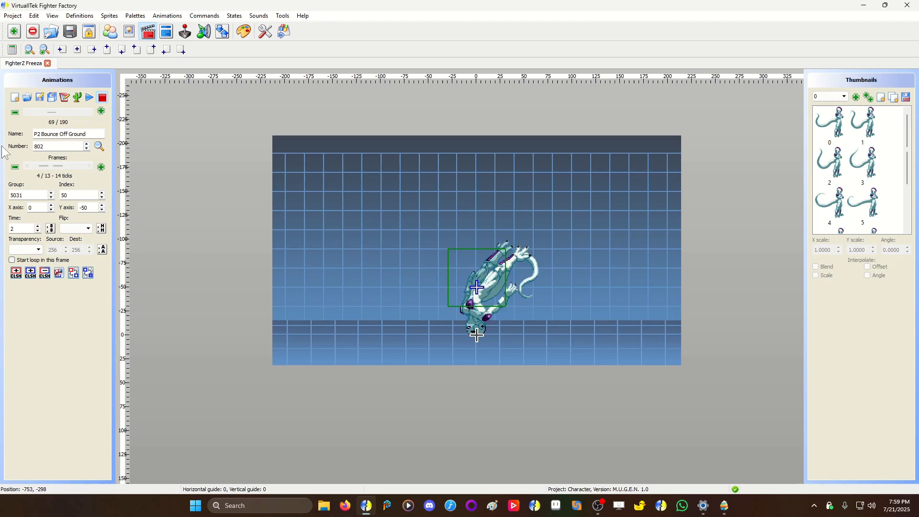
left_click(101, 98)
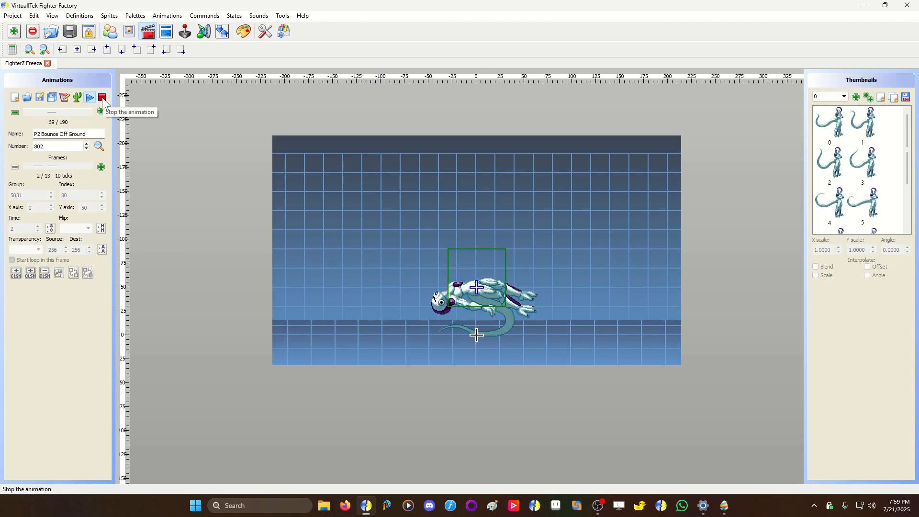
left_click(102, 98)
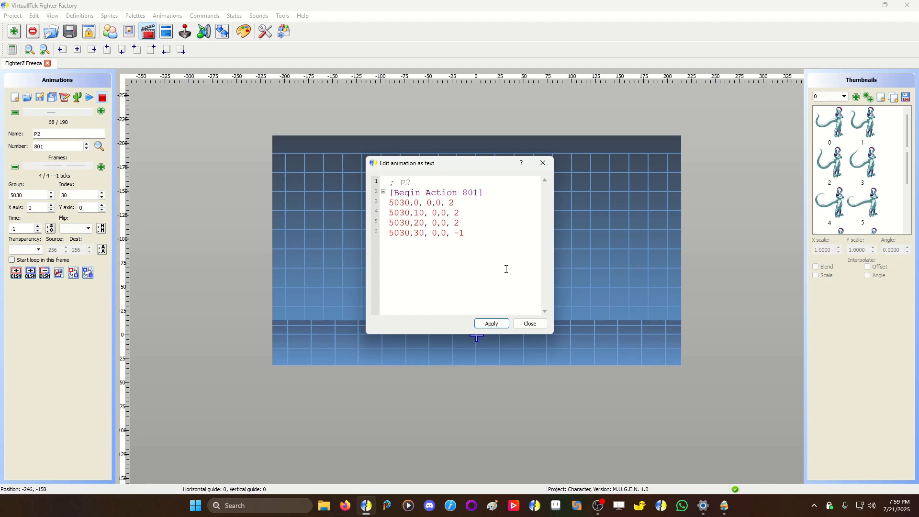
mouse_move(493, 255)
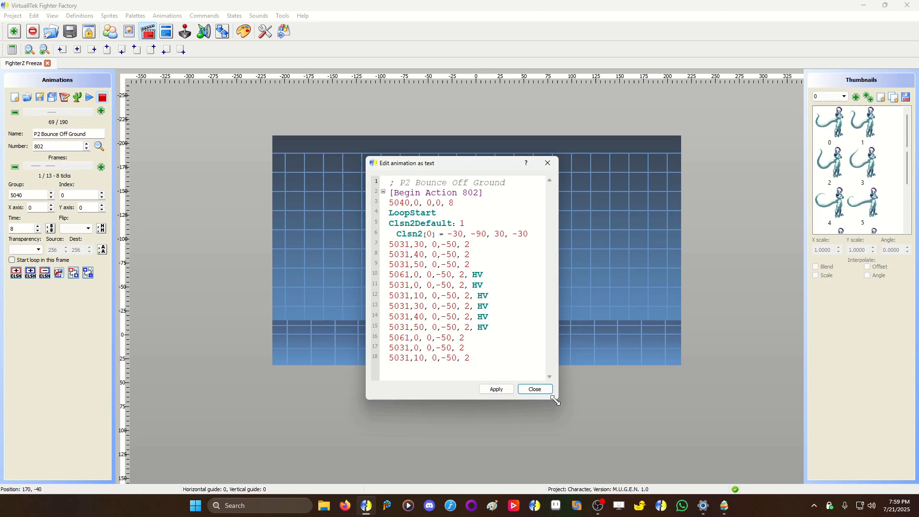
mouse_move(520, 392)
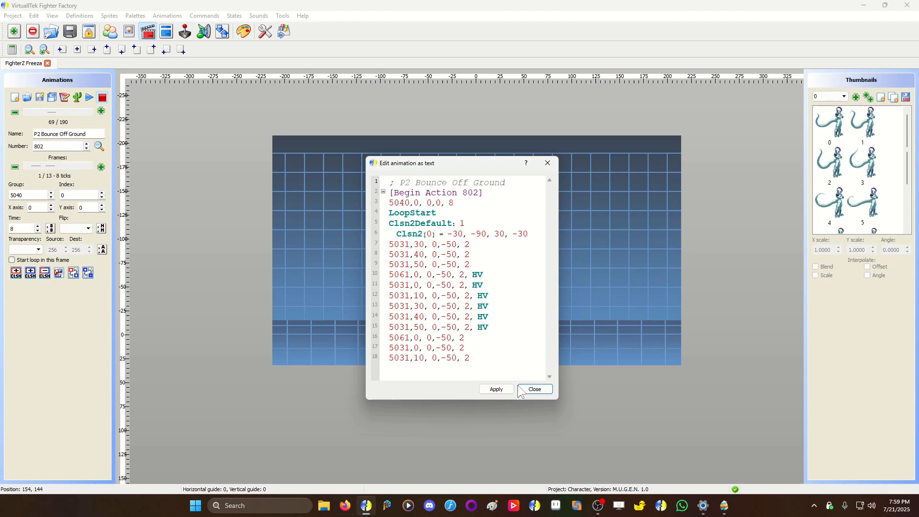
mouse_move(534, 389)
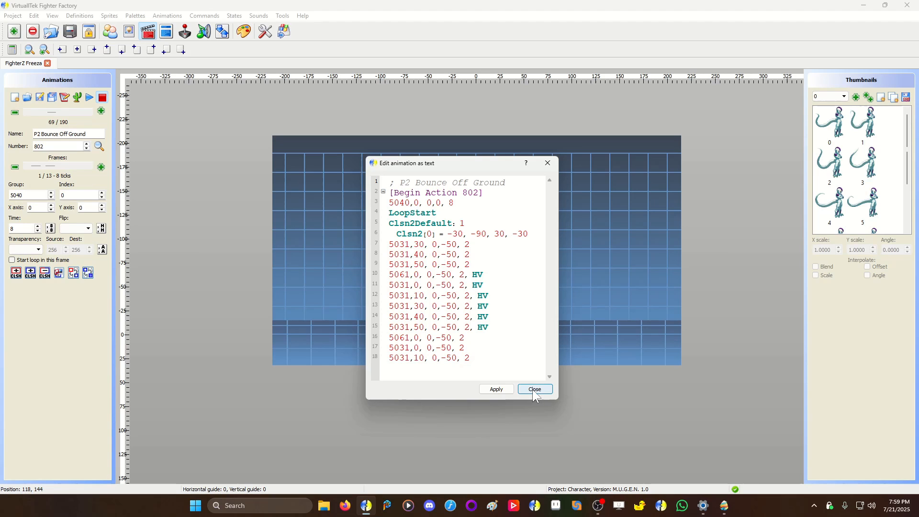
Step: Close the animation text view and return to Freeza's state code
left_click(534, 389)
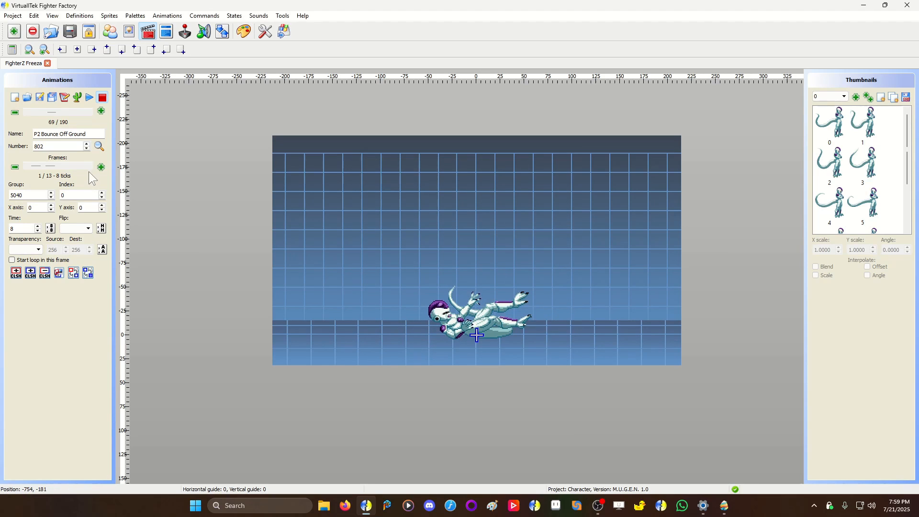
left_click(101, 167)
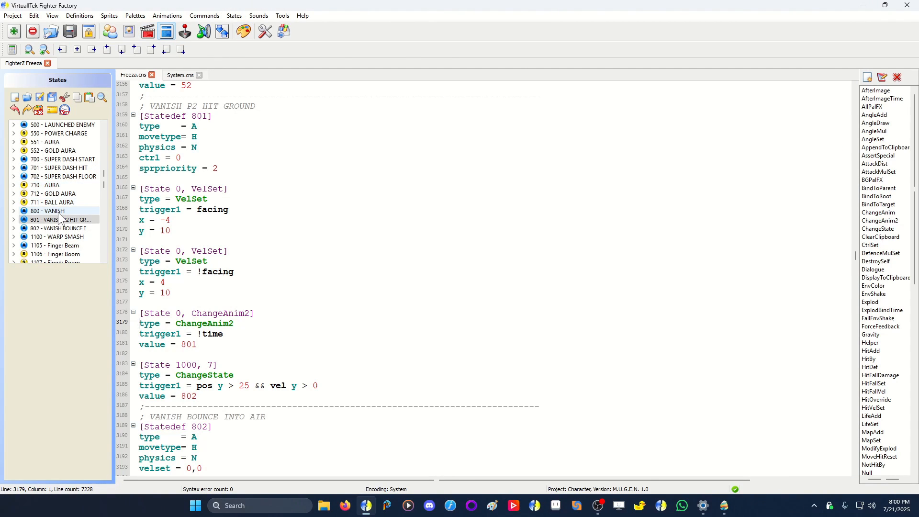
Step: Jump to 800 VANISH and highlight the HitDef's p2stateno = 801 line
left_click(47, 210)
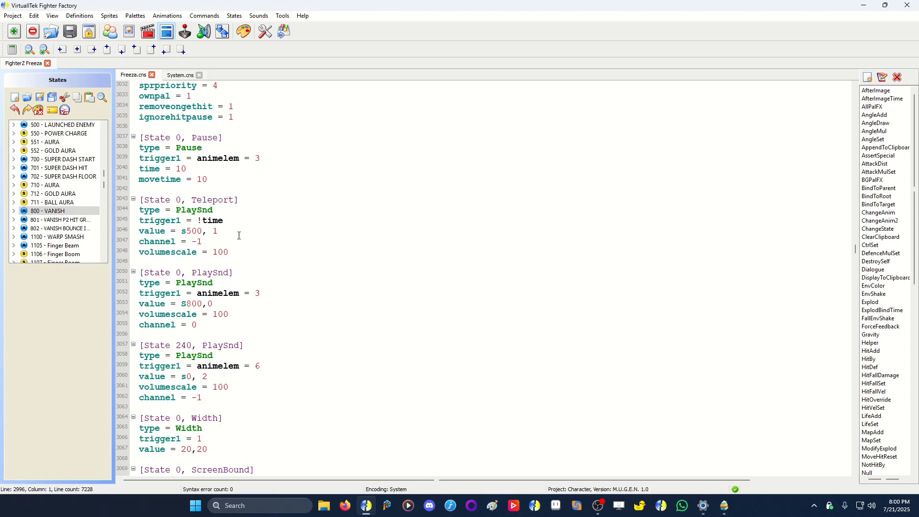
scroll("down", 3)
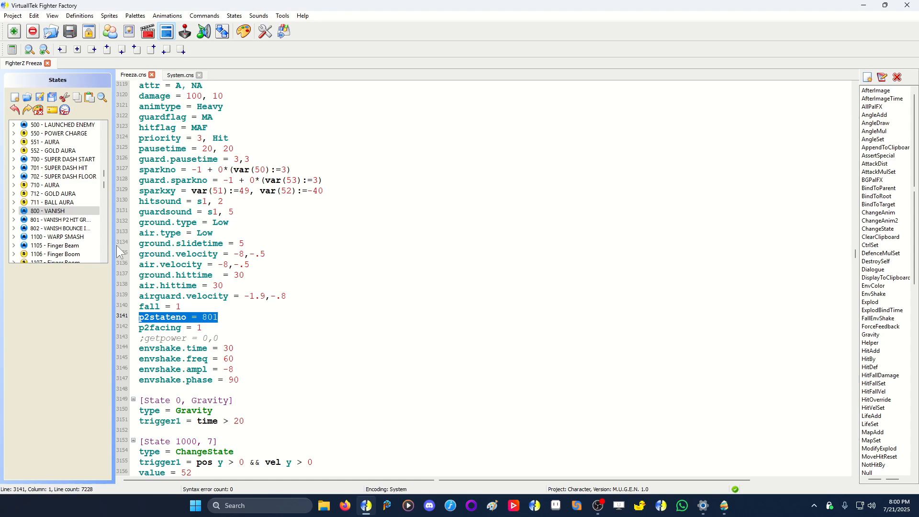
left_click(58, 220)
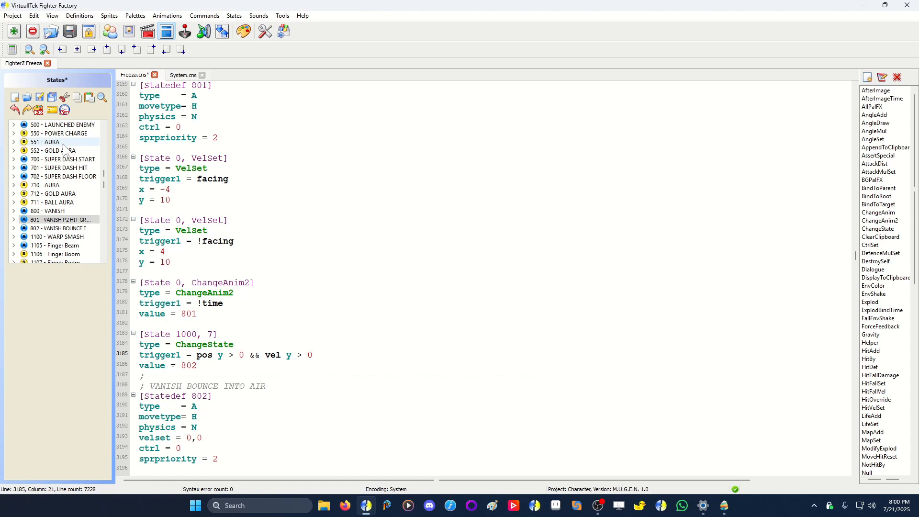
Step: Restore state 801's ChangeState trigger to pos y > 25
key("ctrl+s")
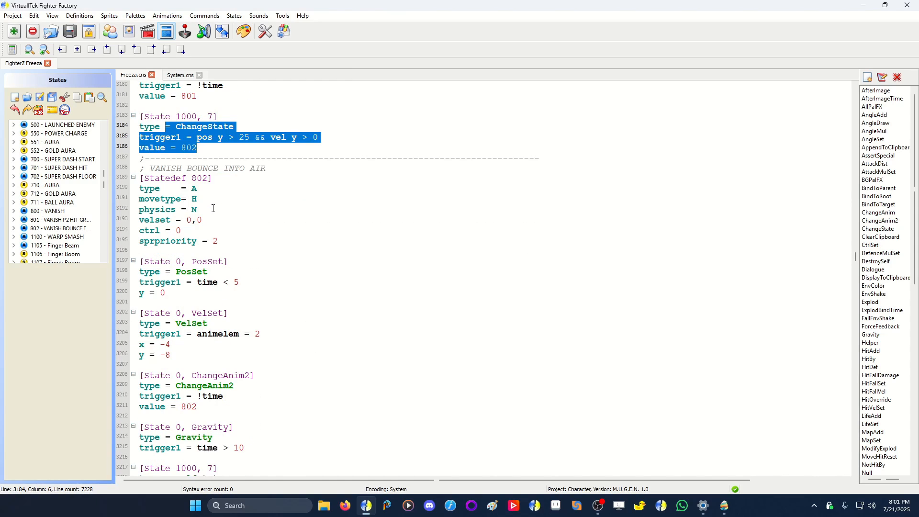
scroll("down", 3)
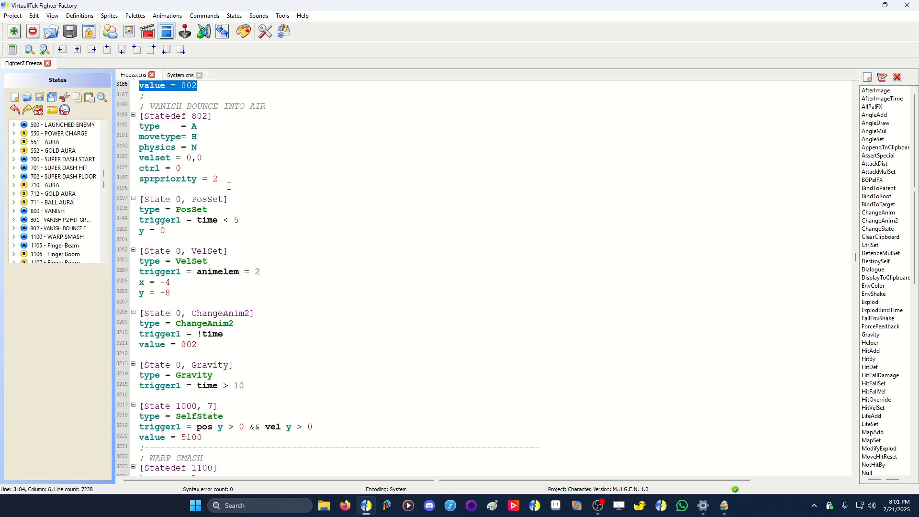
left_click_drag(139, 261, 172, 293)
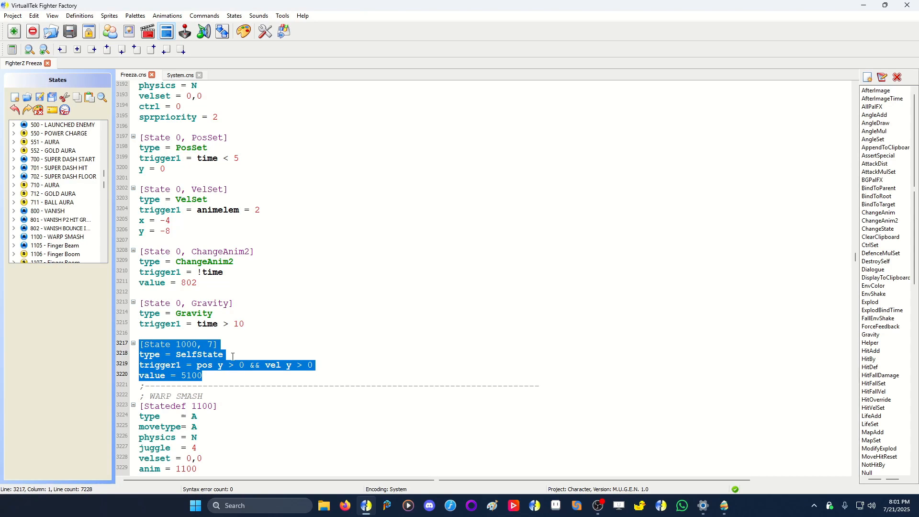
mouse_move(229, 335)
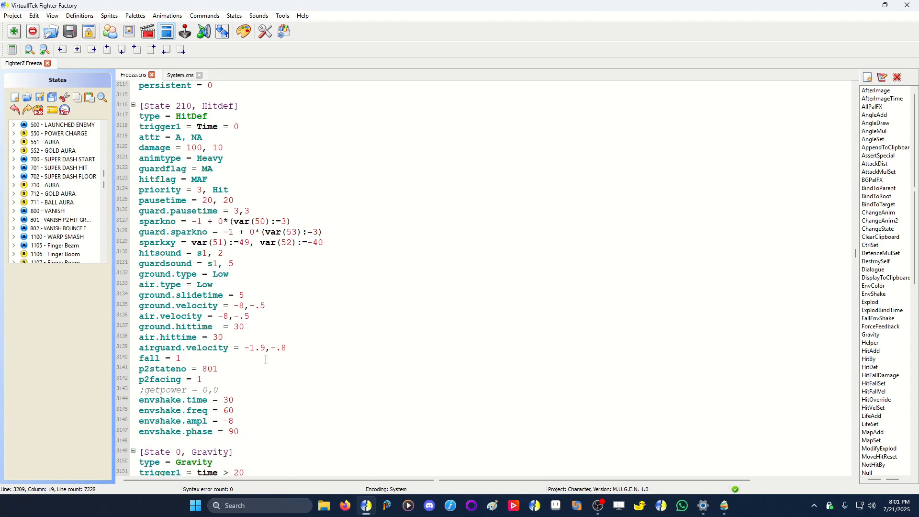
scroll("down", 3)
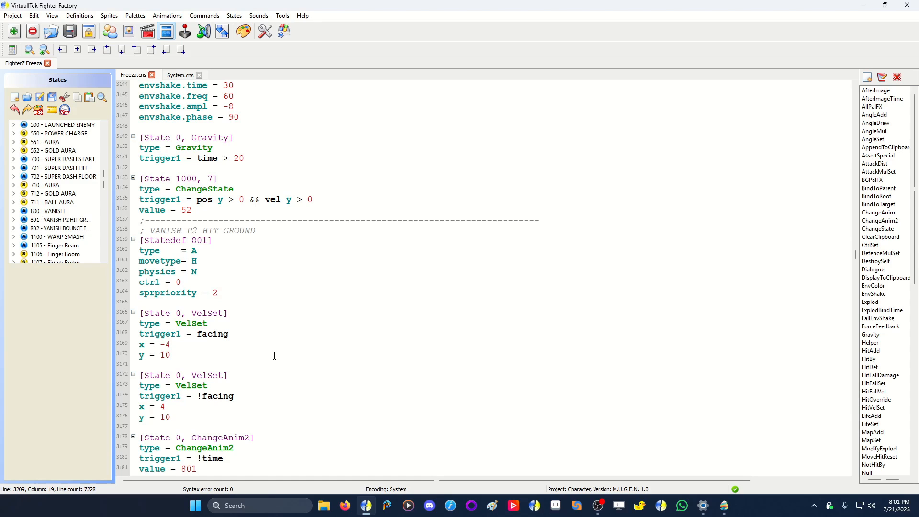
scroll("down", 3)
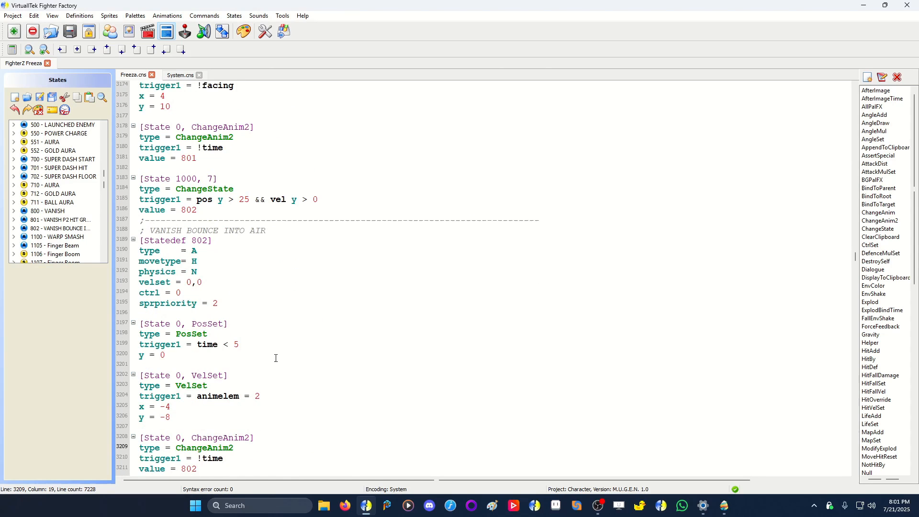
scroll("down", 3)
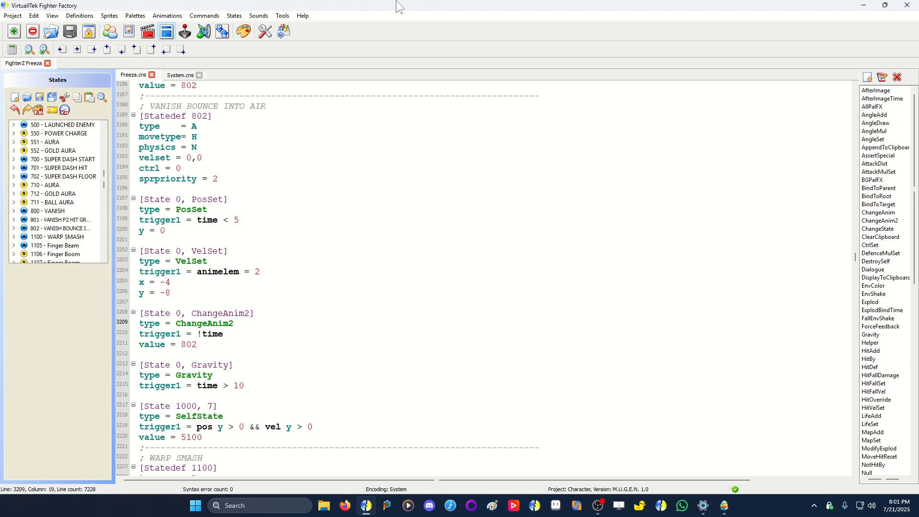
left_click(233, 324)
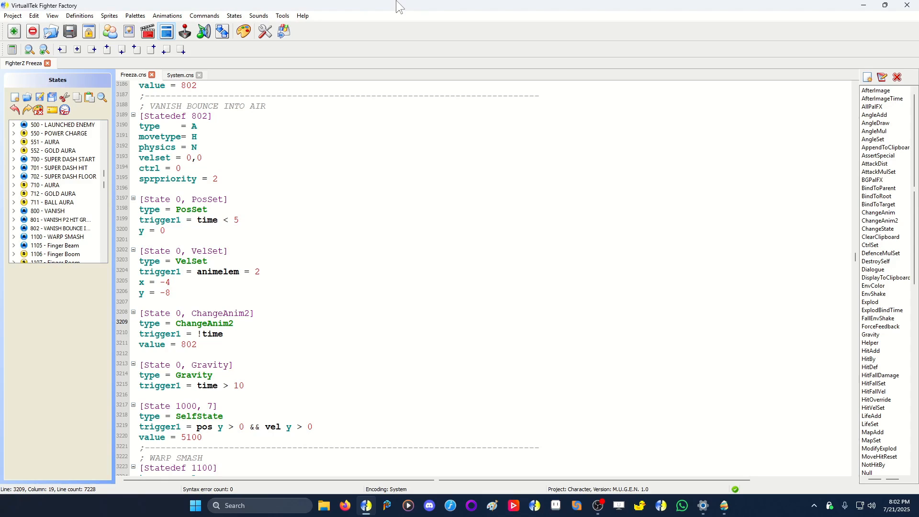
left_click(234, 323)
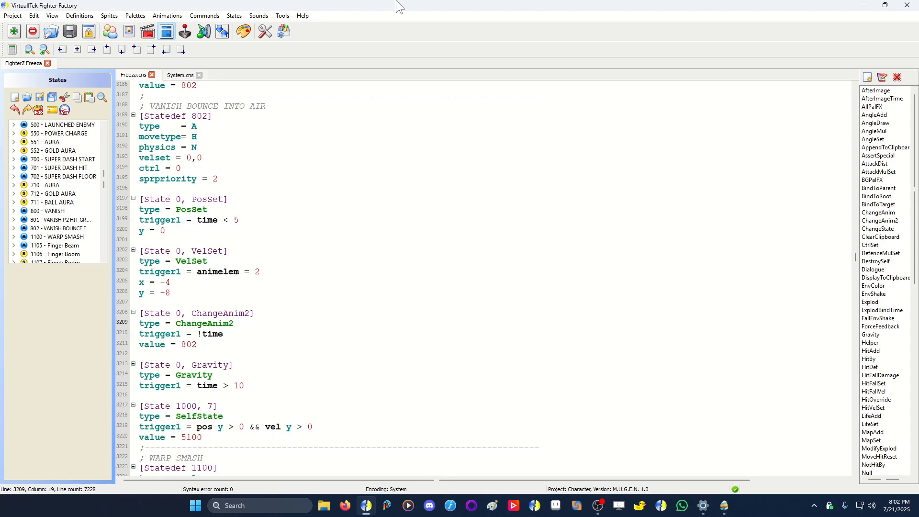
left_click(233, 323)
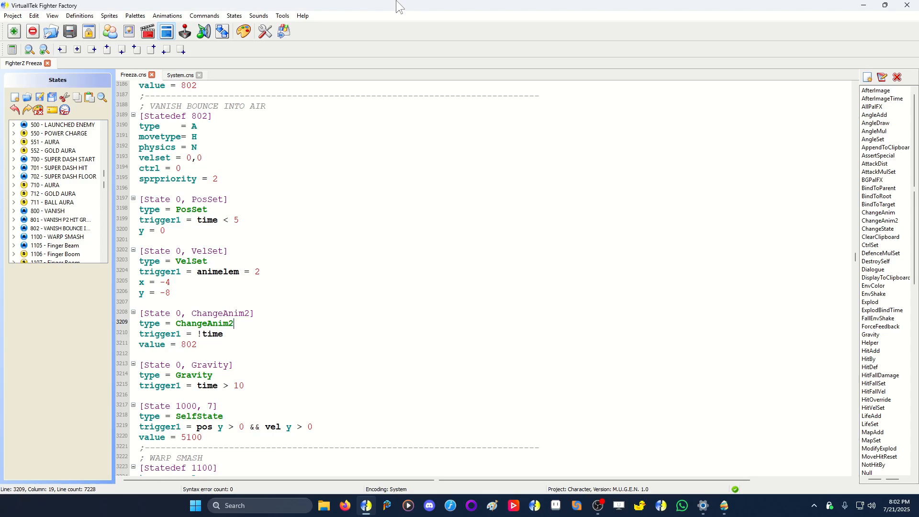